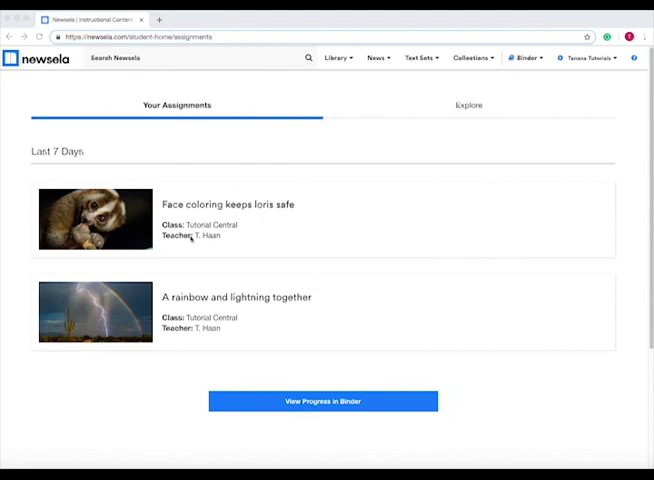
mouse_move(186, 163)
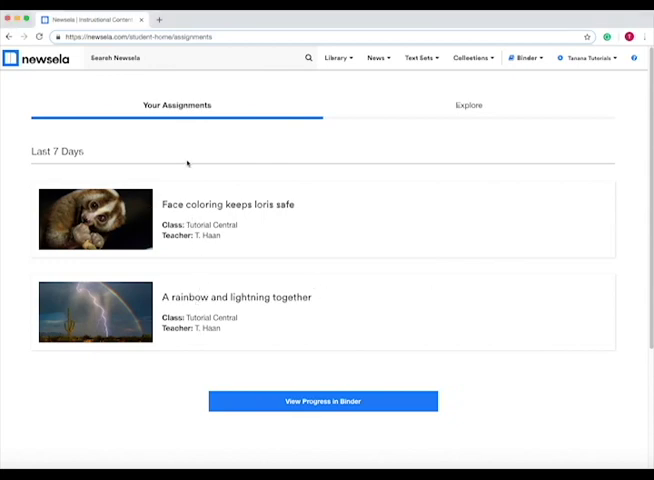
mouse_move(131, 222)
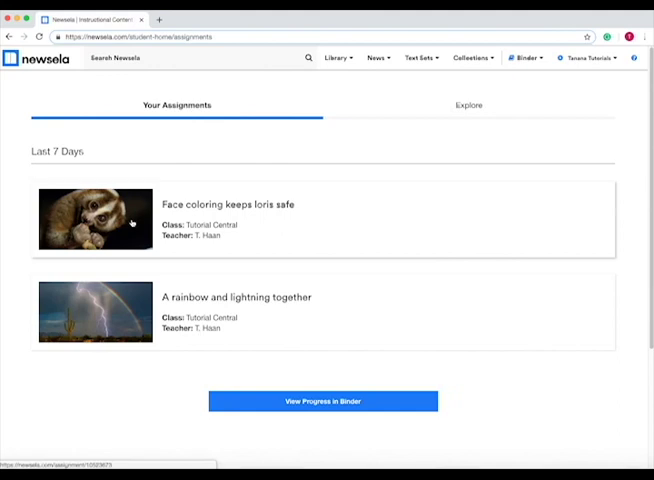
Open the 'Face coloring keeps loris safe' assignment card from Your Assignments
click(228, 204)
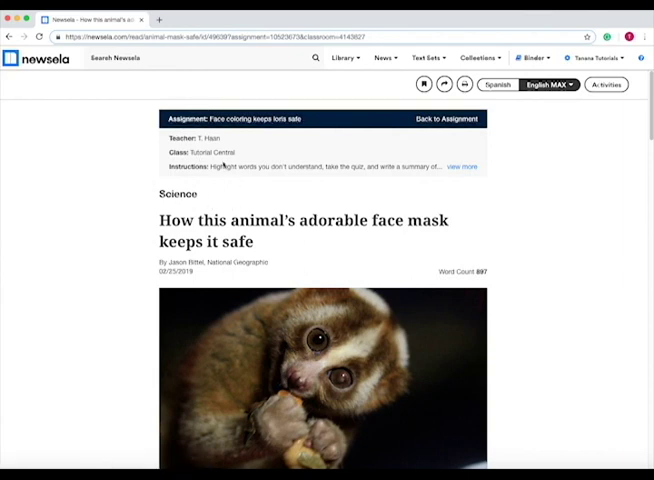
Expand the instructions, then highlight 'panda and a sloth' with the note 'animals of importance'
click(461, 166)
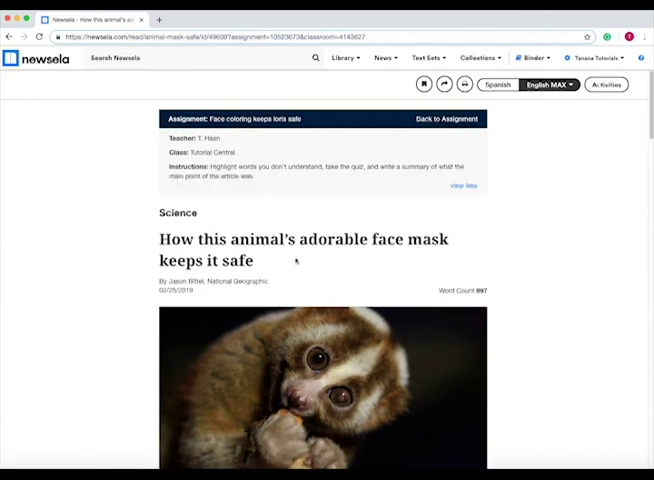
scroll(down, 3)
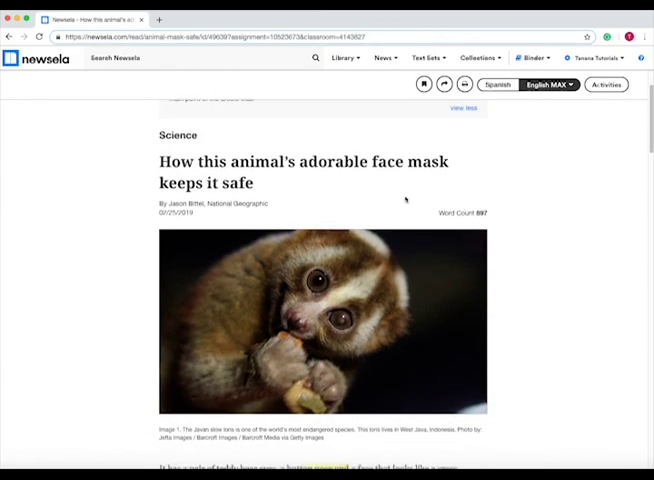
scroll(down, 3)
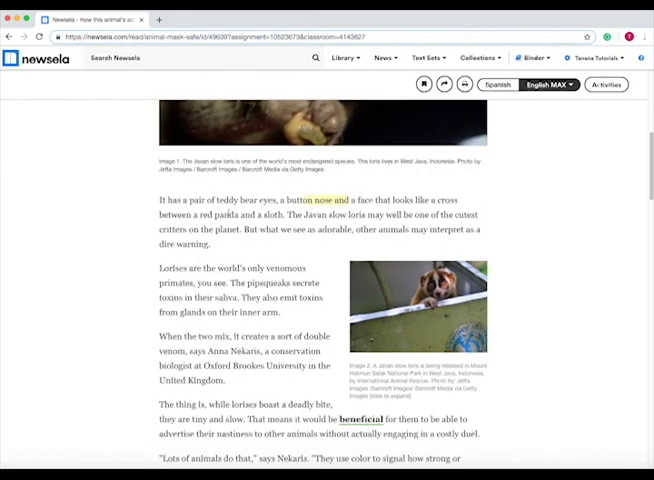
drag(220, 214, 284, 214)
text(animals of importance)
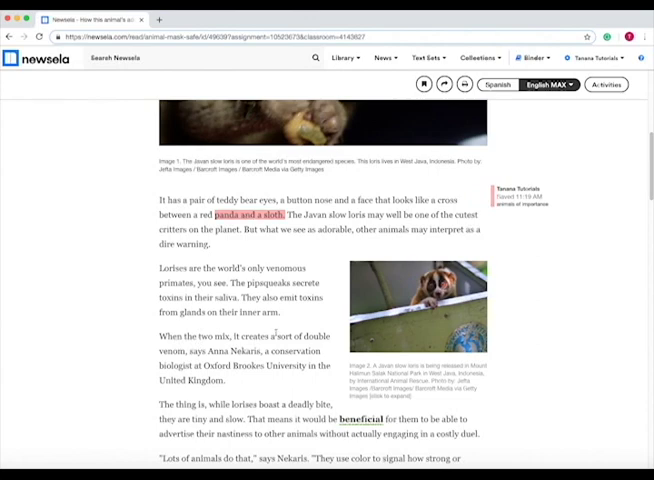
View the power word definitions for beneficial and variety, then start the four-question quiz
scroll(down, 3)
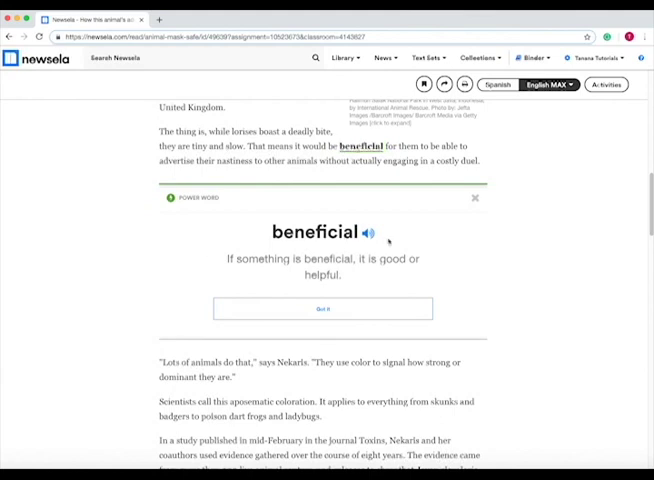
scroll(down, 3)
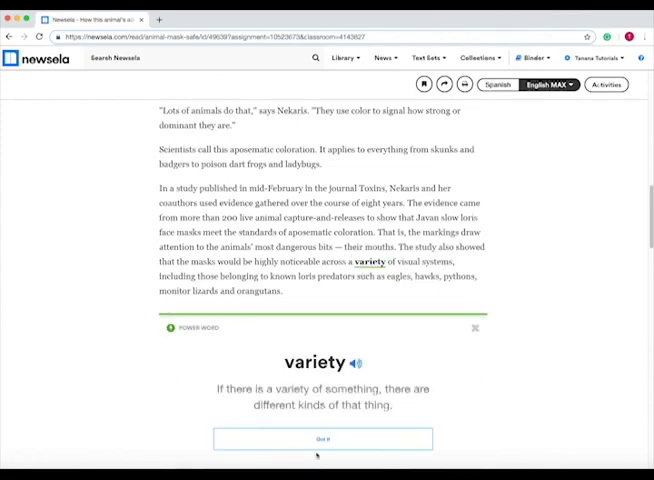
click(323, 439)
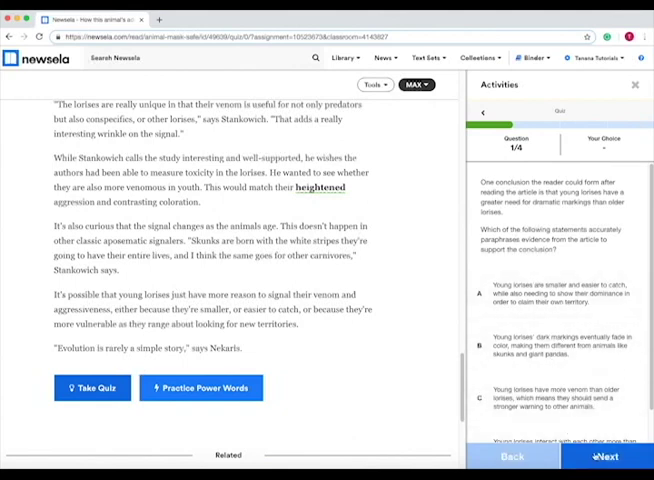
Advance the loris quiz to question 4, then leave it for the Practice Power Words activity
click(605, 456)
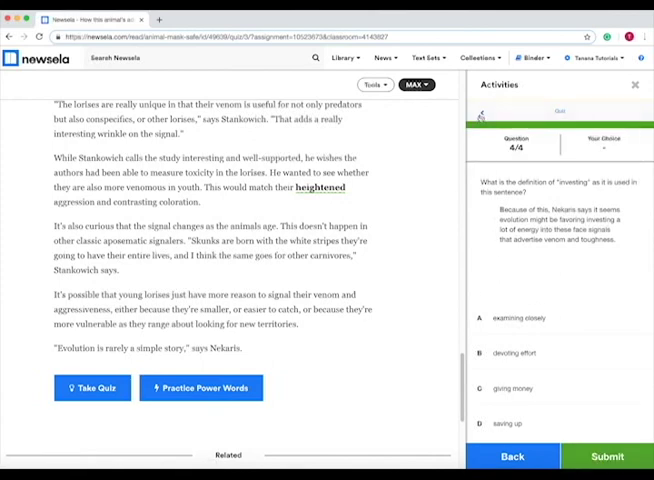
click(201, 387)
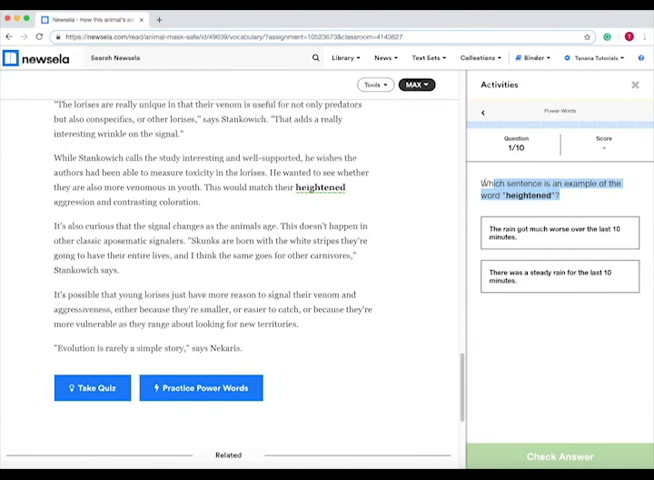
mouse_move(567, 206)
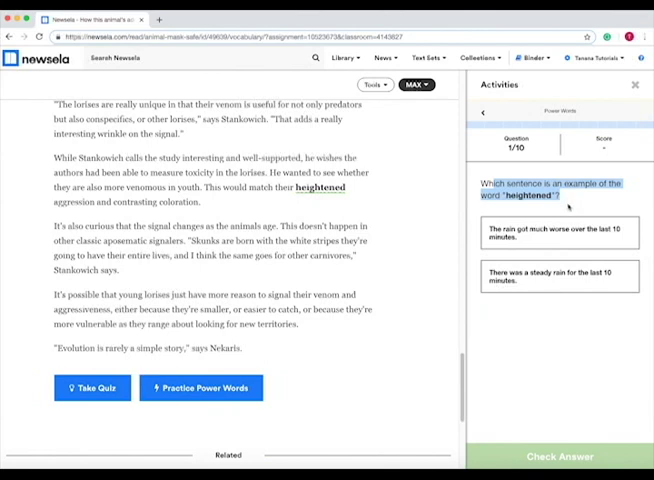
mouse_move(568, 203)
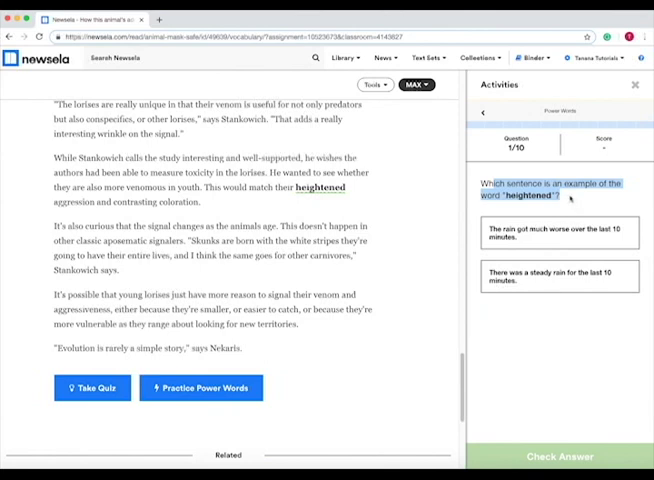
Choose the first example sentence as the answer for 'heightened', then close the Activities panel
click(559, 232)
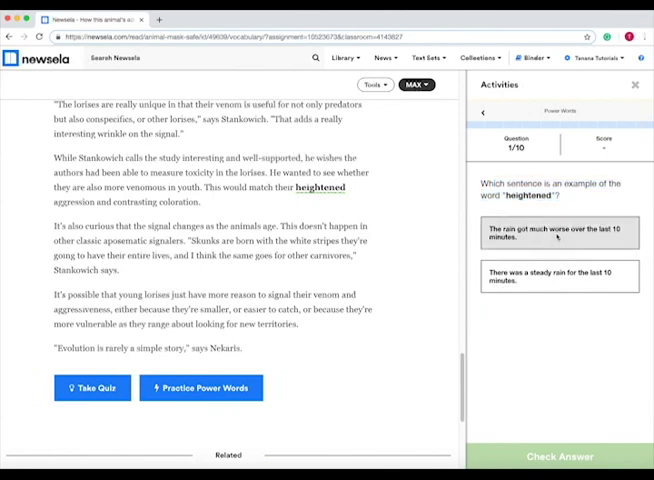
click(559, 233)
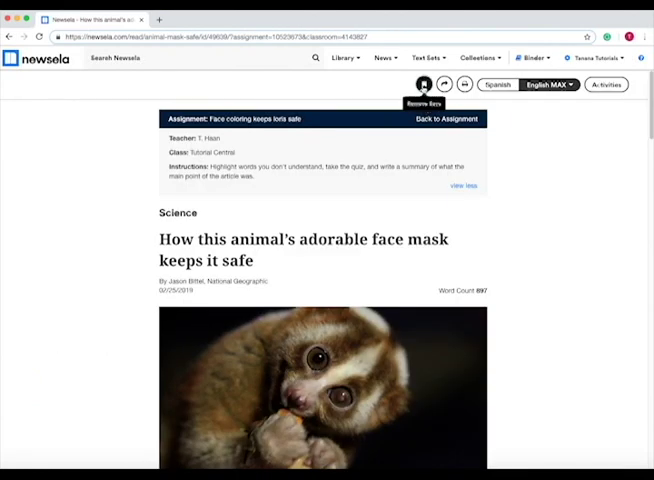
Bookmark the loris article and return to the student assignments list
click(534, 57)
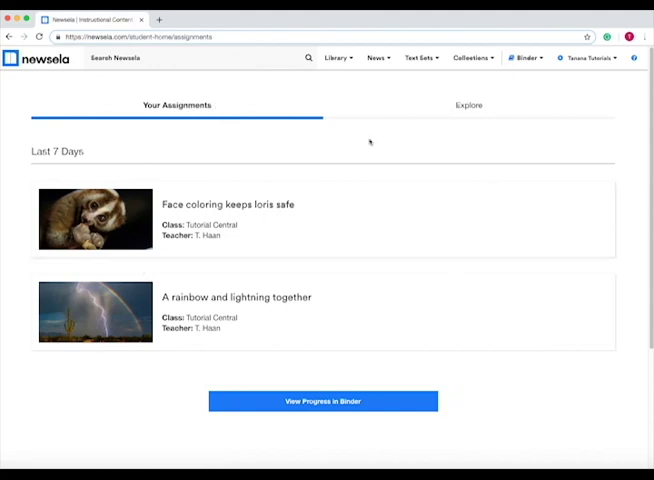
Bookmark the NASA rover and winter cold articles in Explore, then go to Library > Latest Articles
click(468, 105)
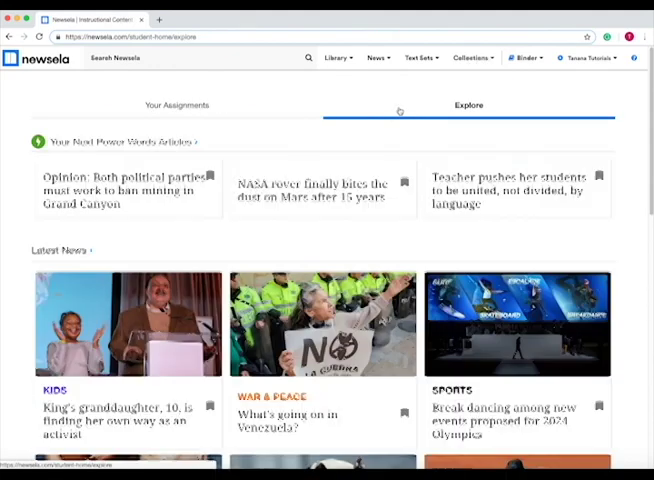
scroll(down, 3)
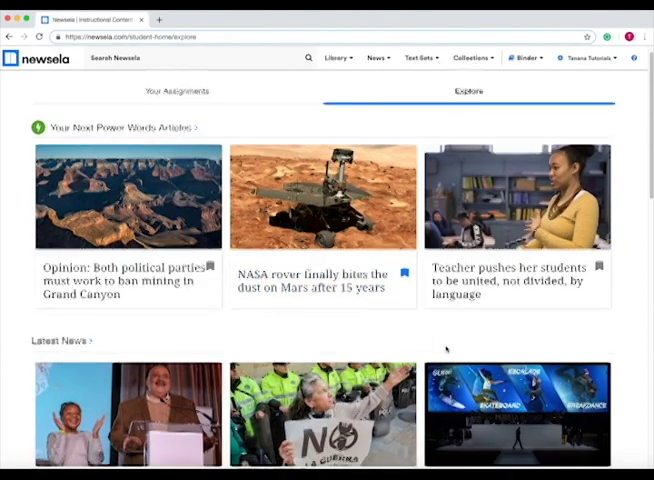
scroll(down, 3)
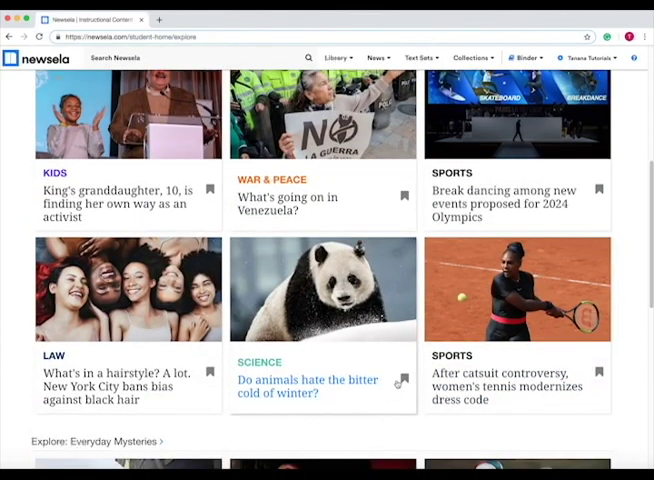
scroll(down, 3)
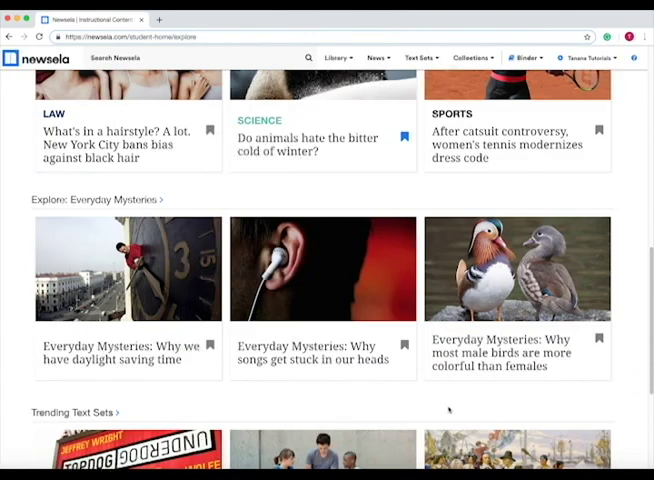
click(336, 57)
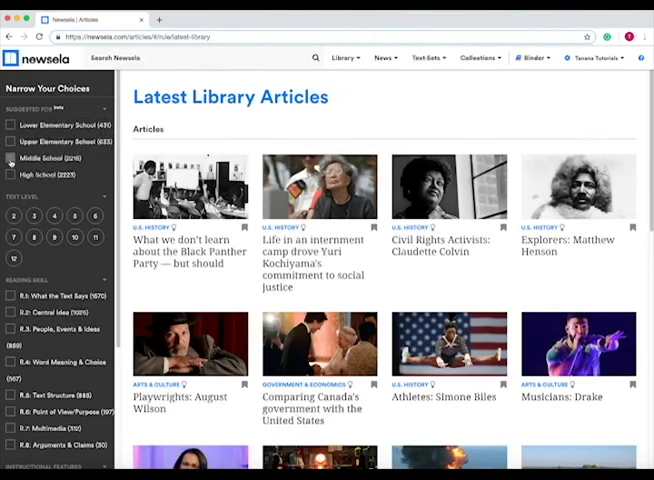
Filter the library to Middle School at text level 8 and open 'How geysers work'
click(11, 158)
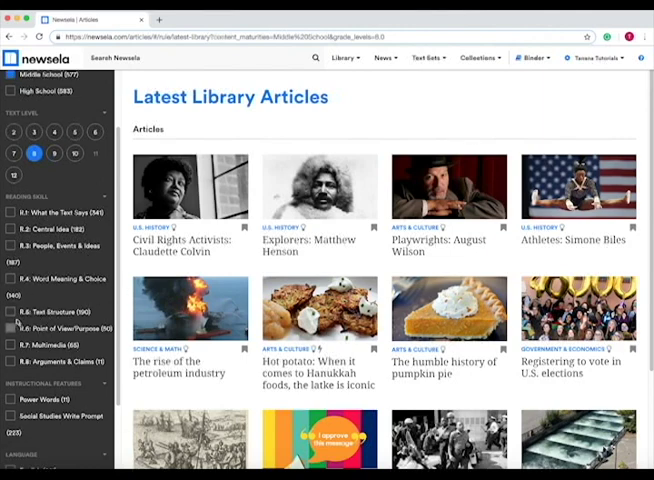
click(12, 345)
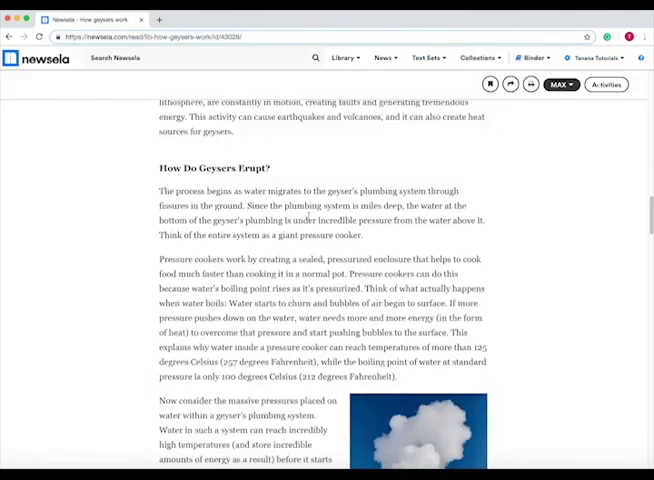
Bookmark the 'How geysers work' article
scroll(down, 3)
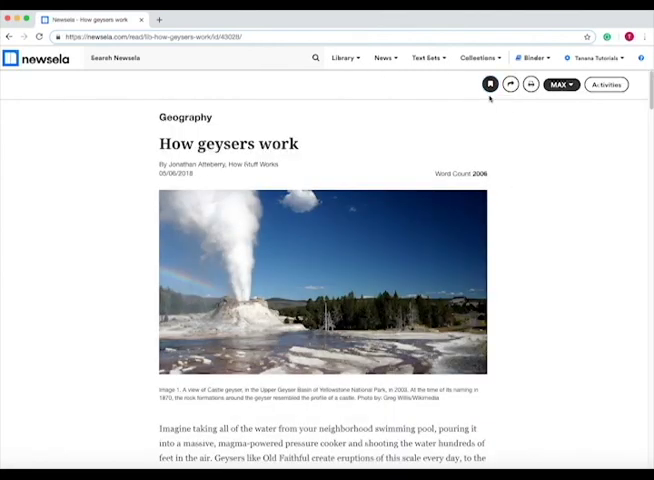
click(345, 57)
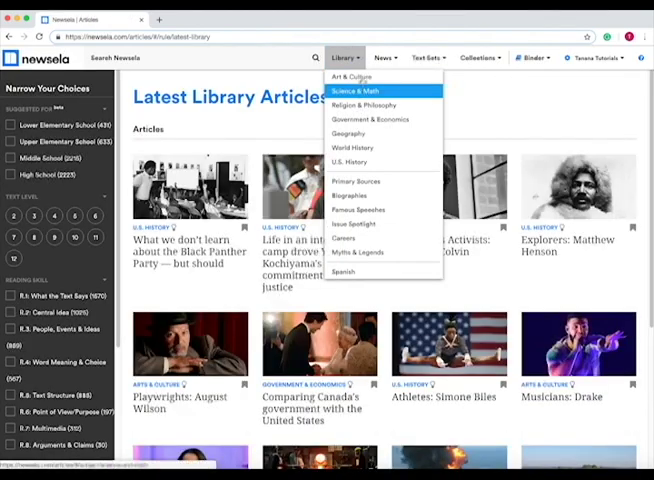
mouse_move(356, 181)
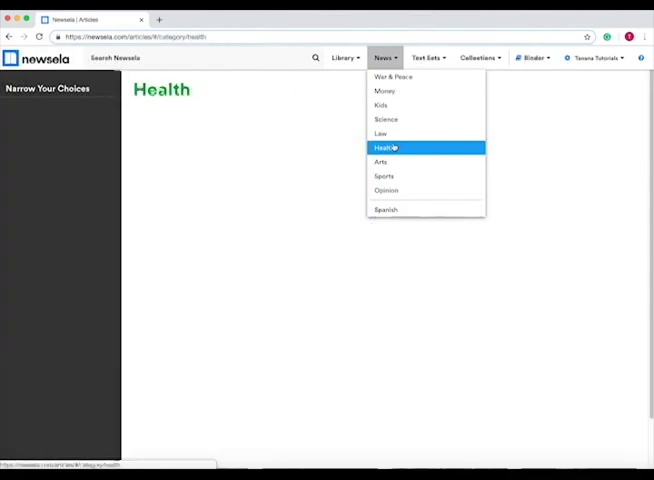
View the News > Health articles, then go to Text Sets For Science
click(382, 147)
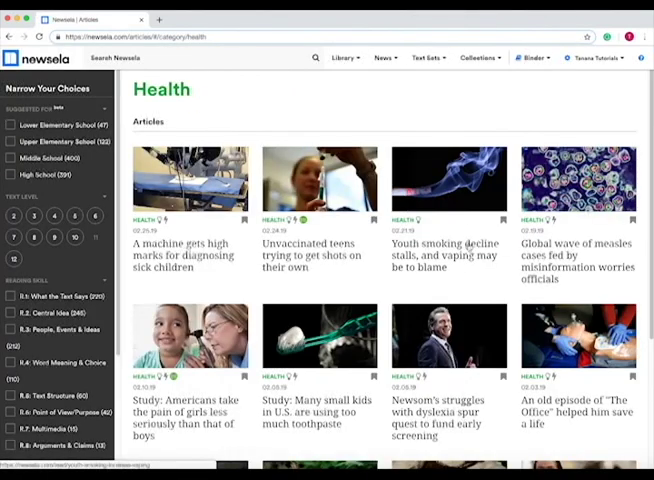
click(428, 57)
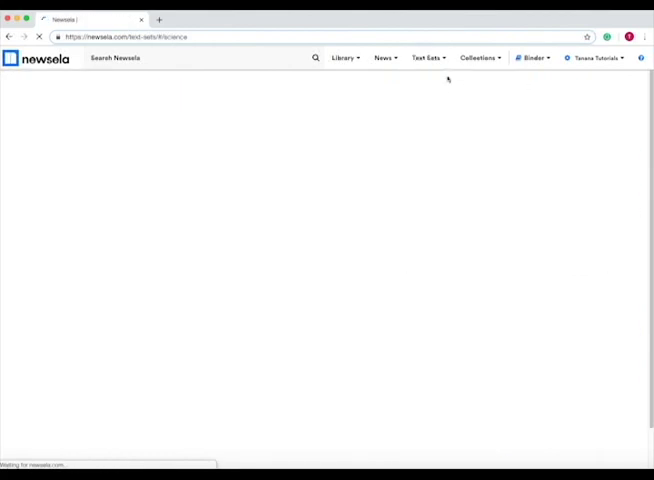
Save the All About Volcanoes science text set from the Text Sets menu
click(426, 57)
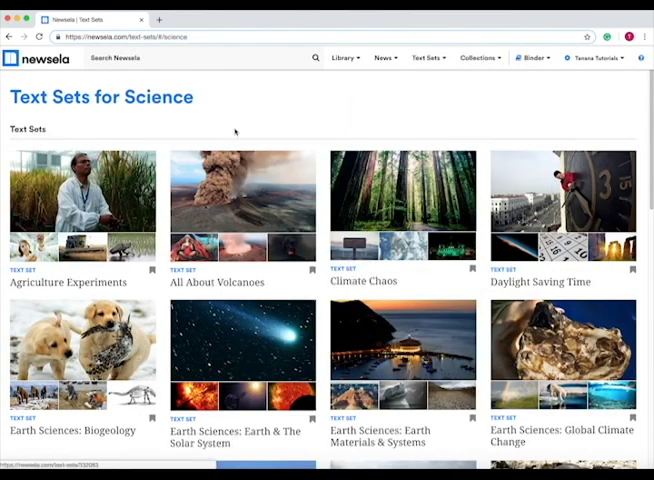
mouse_move(250, 212)
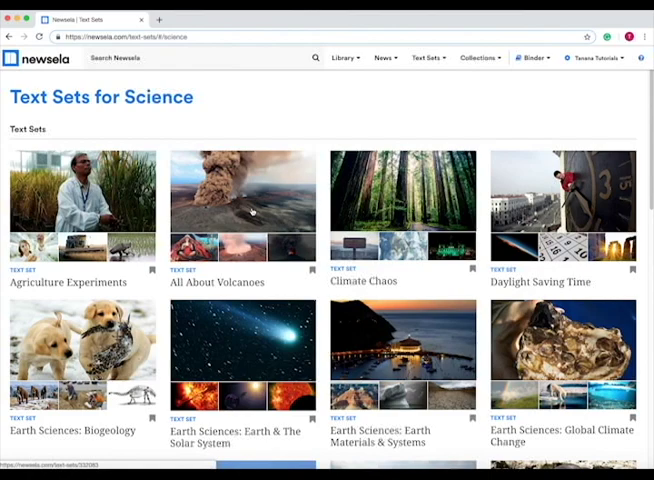
click(241, 205)
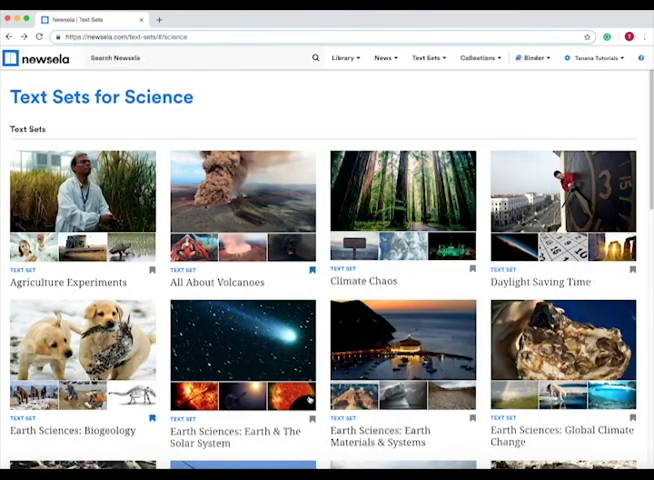
View everything saved to the account under Saved By You
click(604, 57)
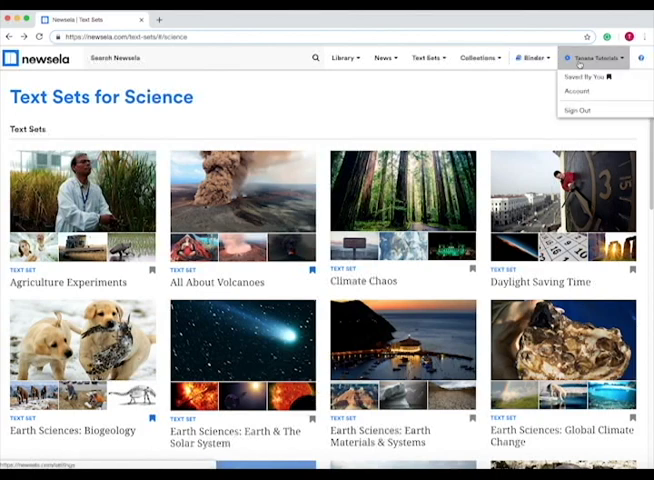
click(588, 76)
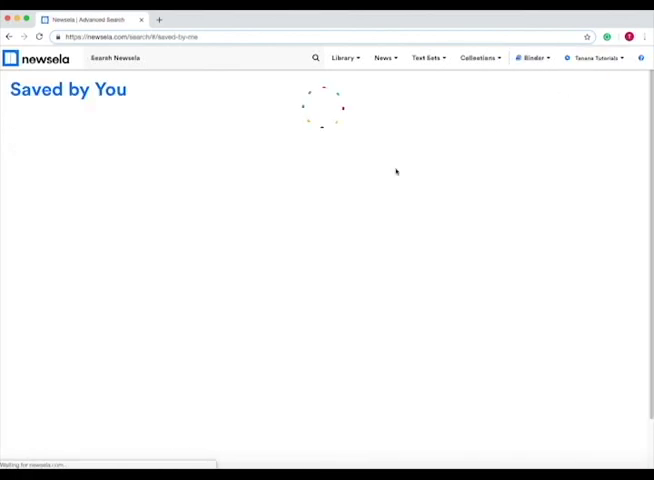
Browse the Library and Text Sets menus and choose Text Sets at Your School
click(344, 57)
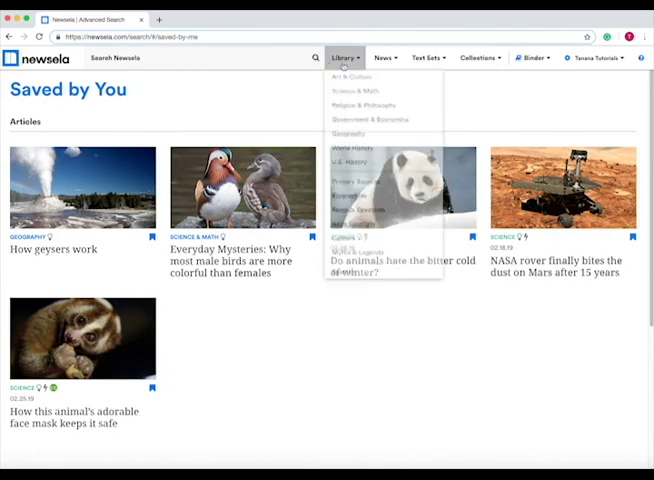
click(426, 57)
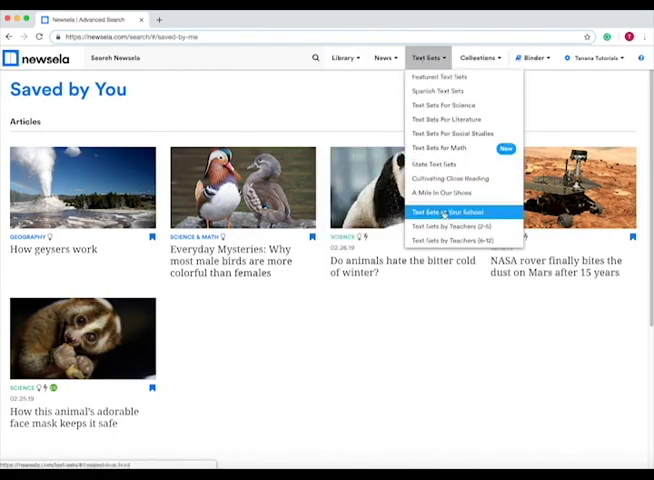
click(444, 212)
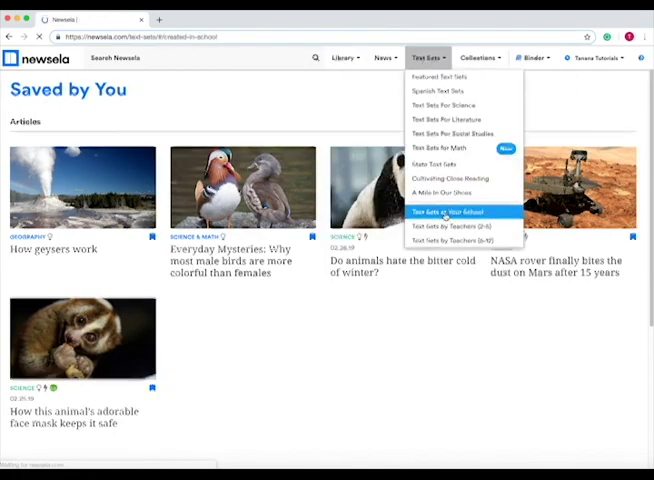
Load Text Sets at My School showing Sample Text Set, then move on to the Collections menu
click(458, 212)
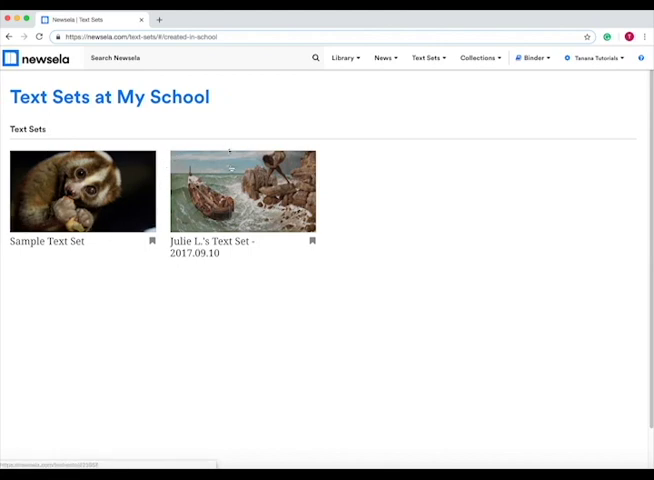
click(427, 57)
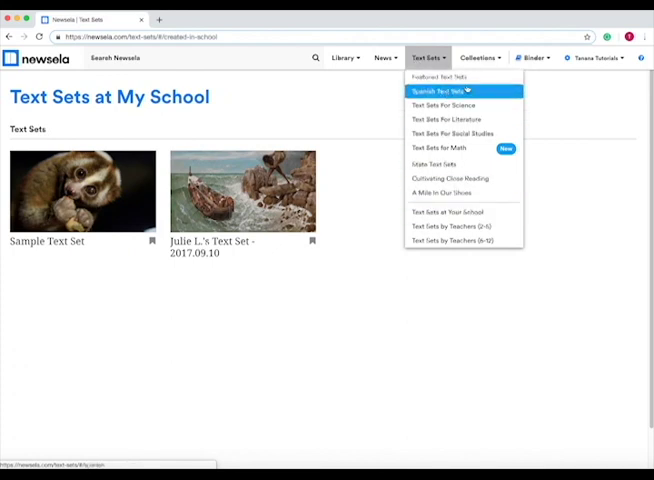
click(478, 57)
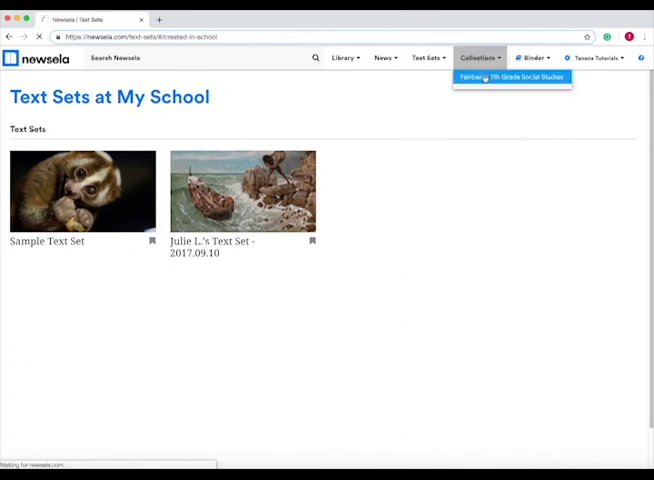
Open the Fairbanks 7th Grade Social Studies collection with its Geography Skills and North America units
click(512, 77)
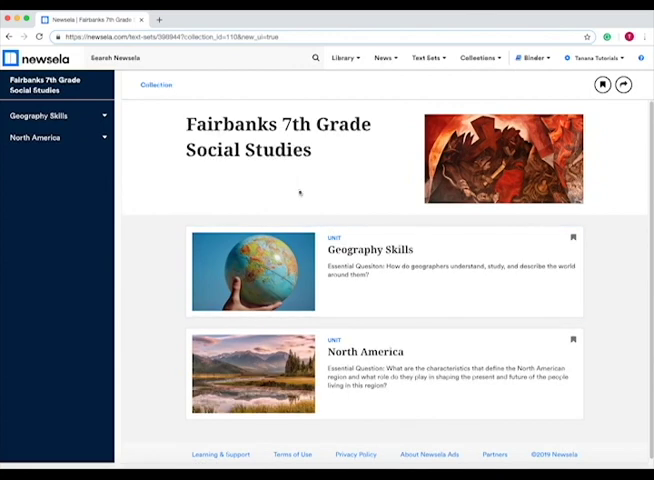
mouse_move(297, 285)
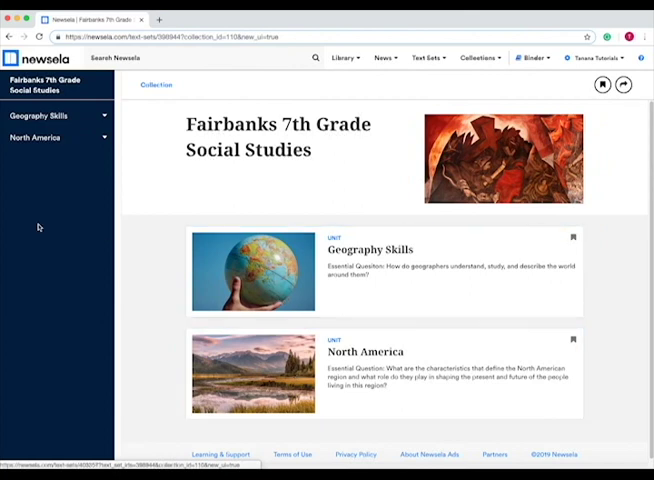
mouse_move(322, 100)
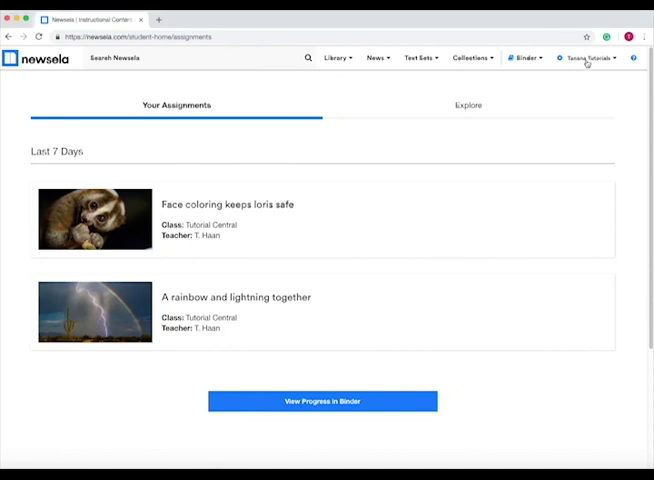
Go to the account settings and add a class to the account
click(588, 57)
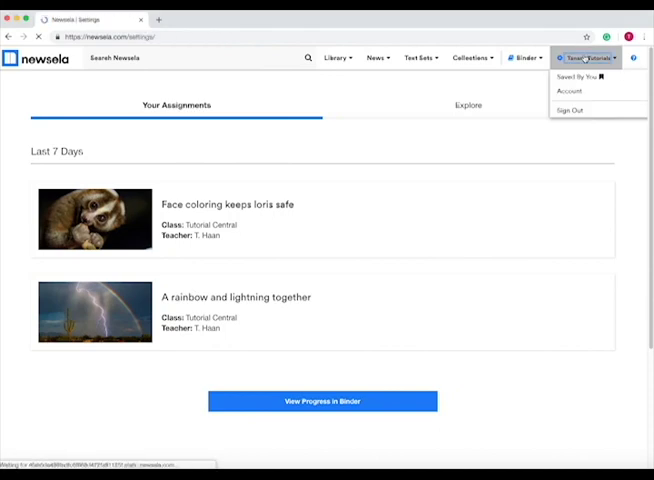
click(570, 91)
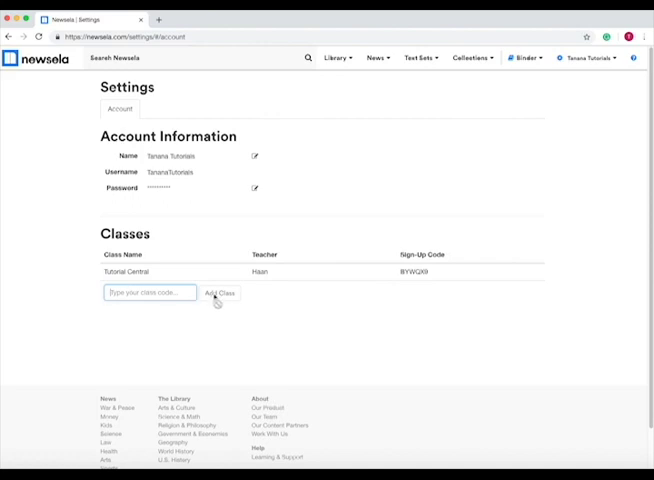
click(524, 57)
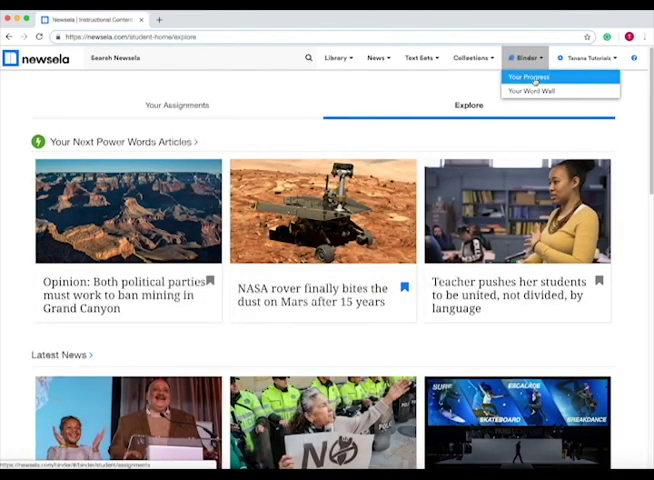
View Binder progress: 1000L average Lexile, 75% quiz average and the Your Work table
click(528, 77)
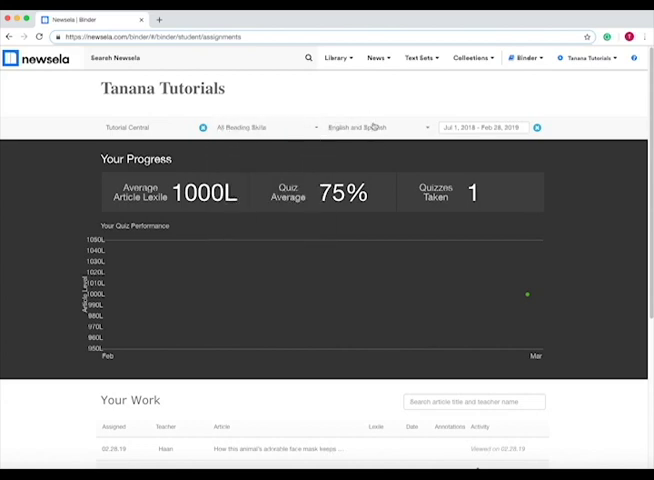
scroll(down, 3)
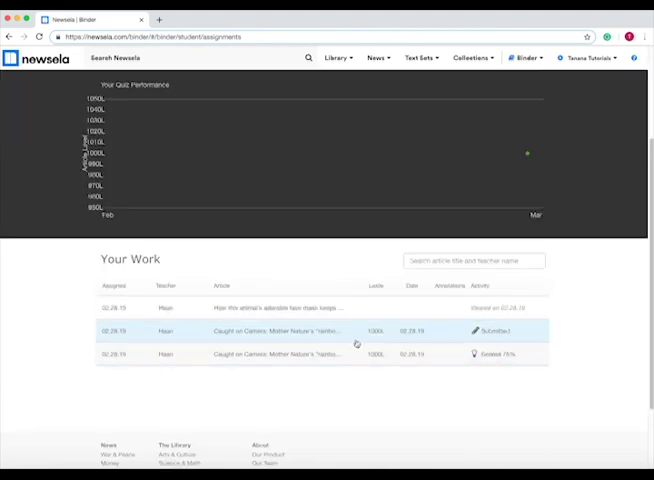
mouse_move(170, 308)
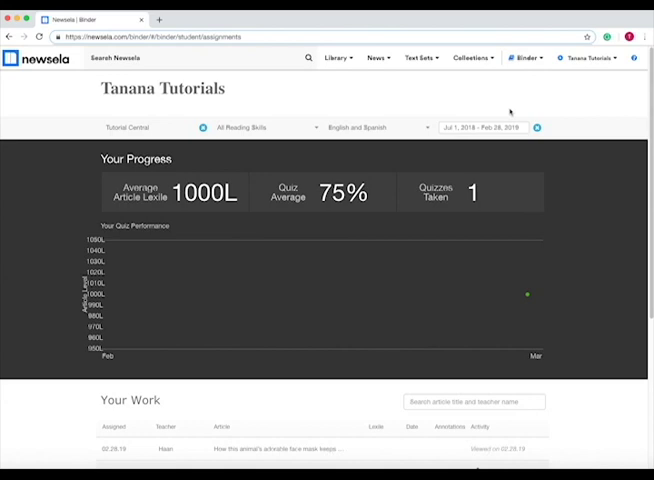
mouse_move(386, 234)
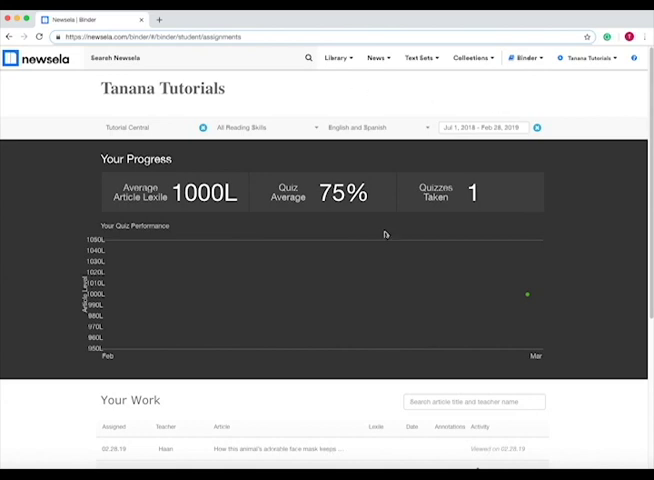